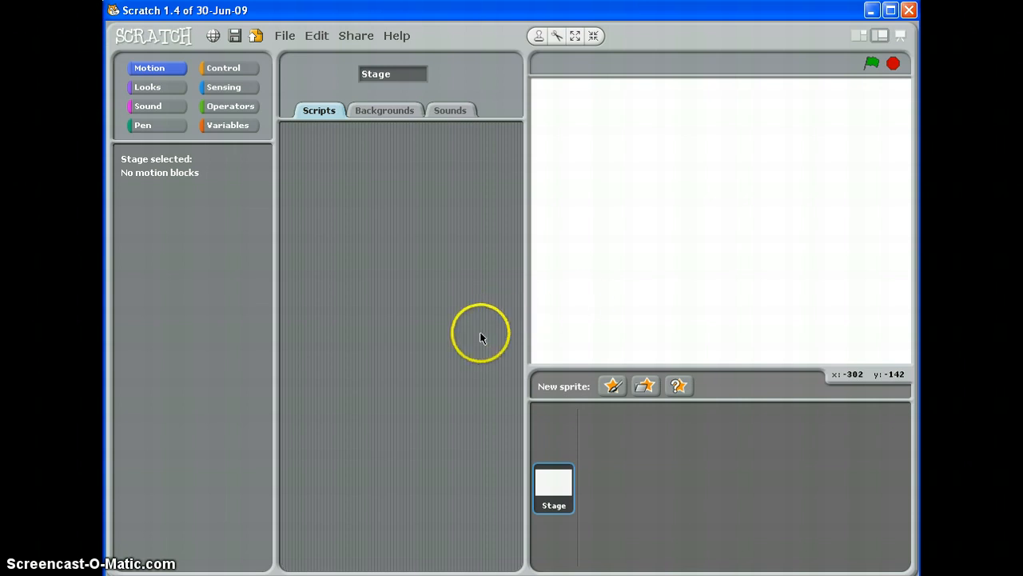
{"action": "mouse_move", "coordinate": [229, 130]}
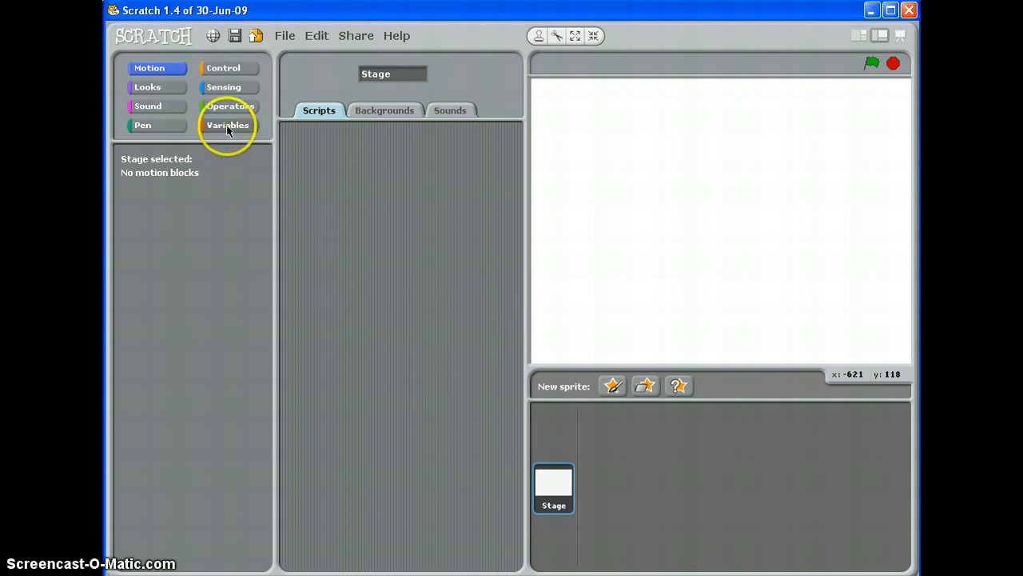
Create a new variable named 'Lives' from the Variables category
{"action": "left_click", "coordinate": [228, 125]}
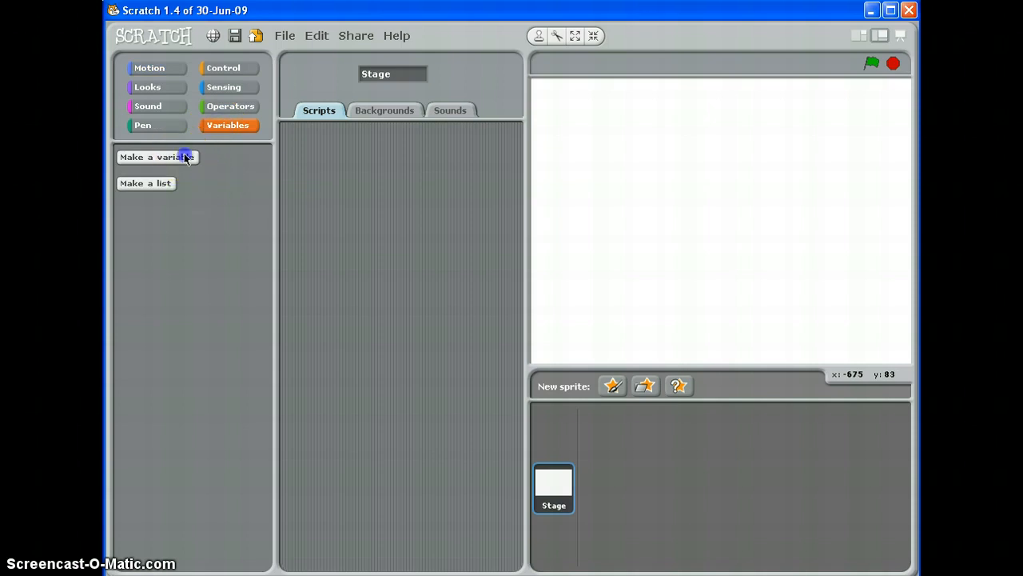
{"action": "left_click", "coordinate": [157, 157]}
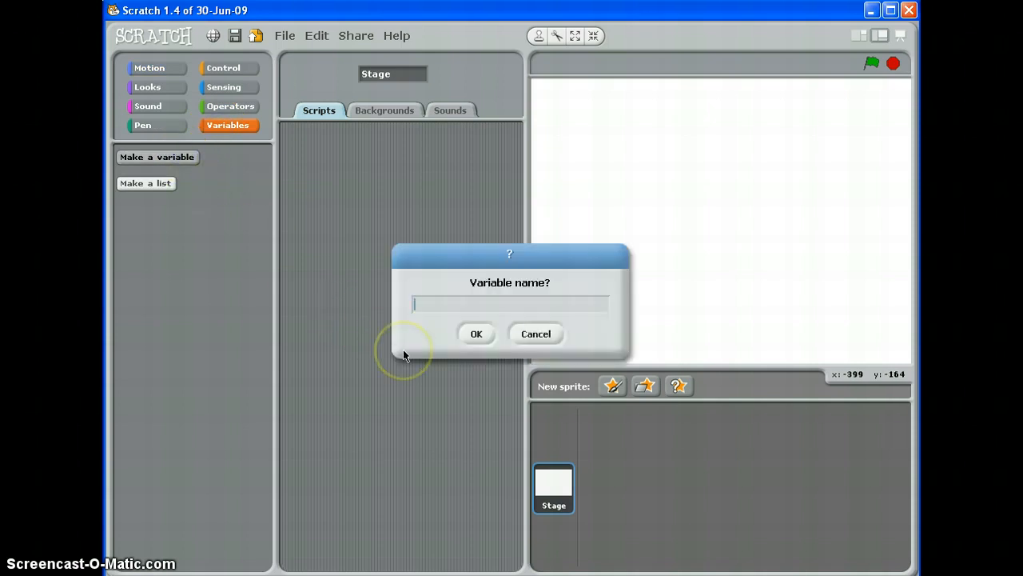
{"action": "type", "text": "Lives"}
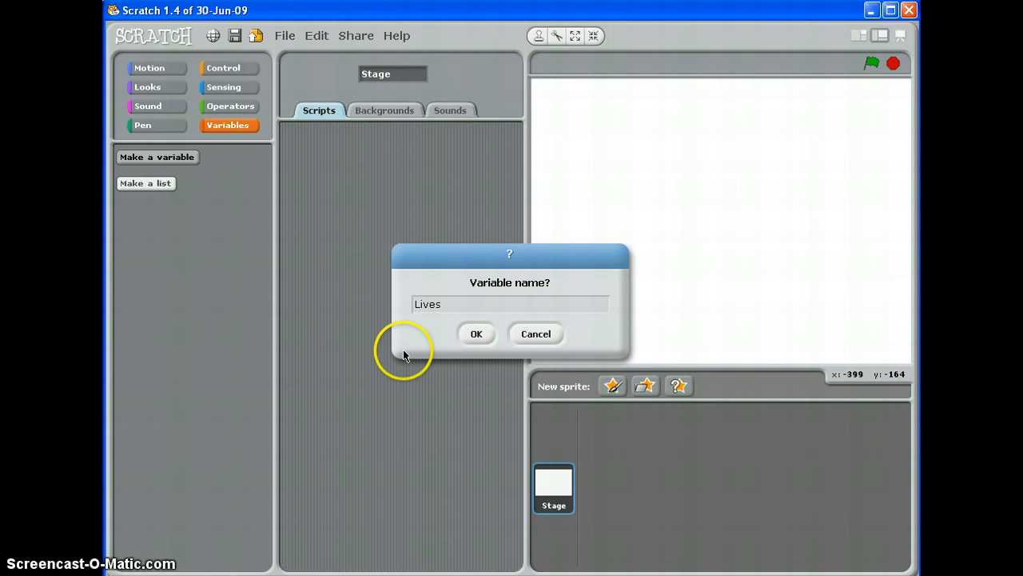
{"action": "left_click", "coordinate": [477, 333]}
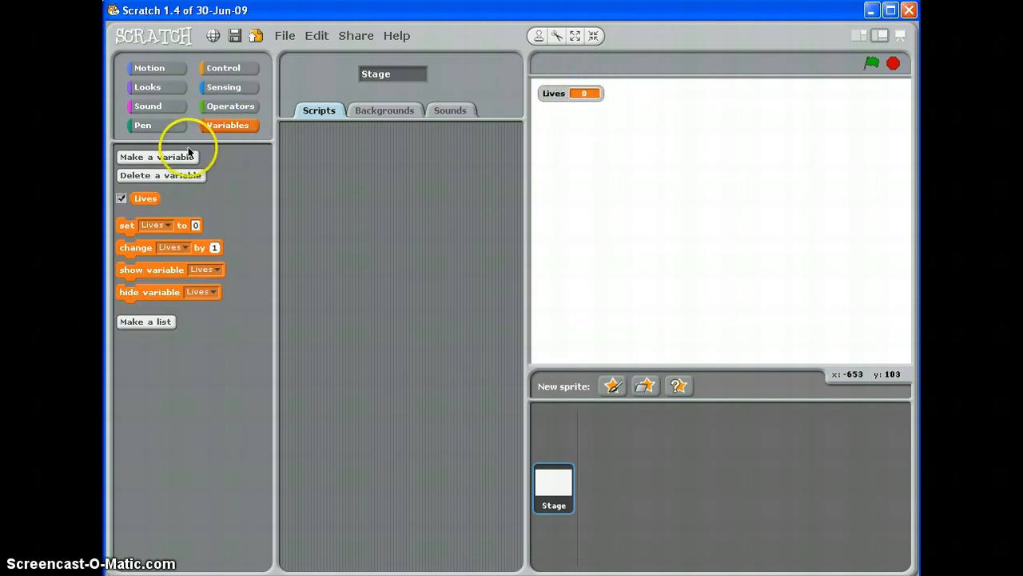
Make a second variable named 'Score'
{"action": "left_click", "coordinate": [156, 156]}
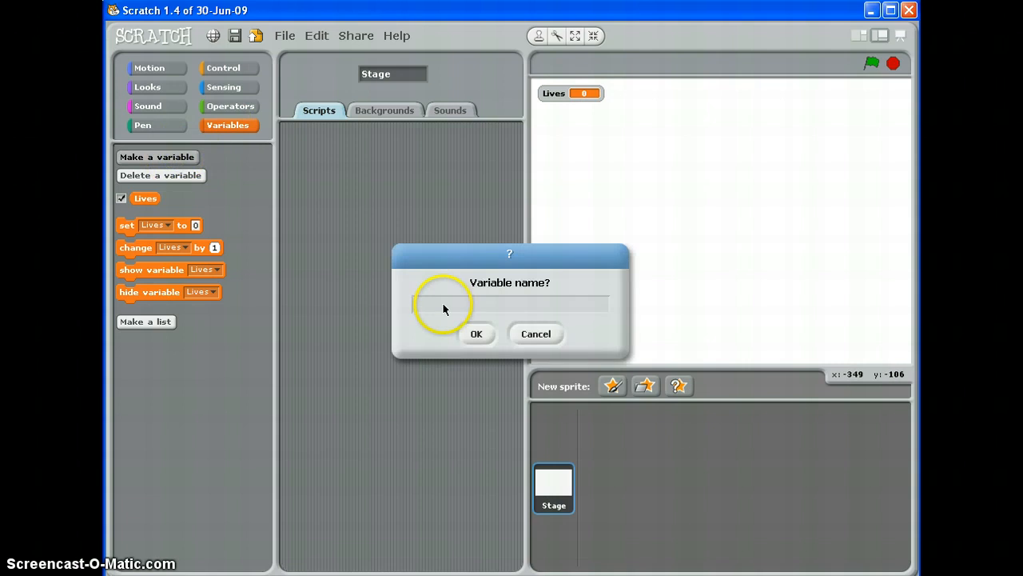
{"action": "type", "text": "Score"}
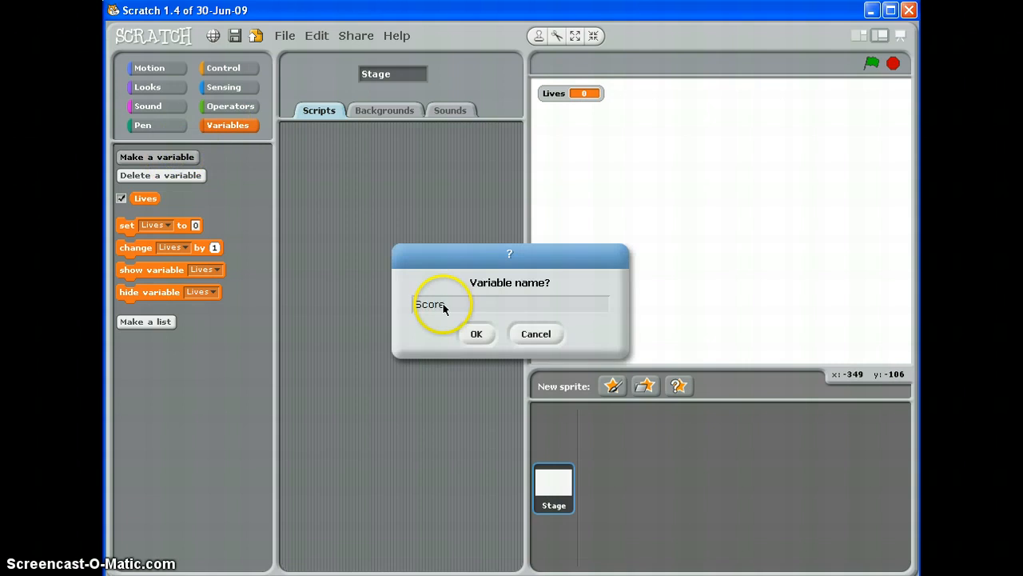
{"action": "mouse_move", "coordinate": [674, 418]}
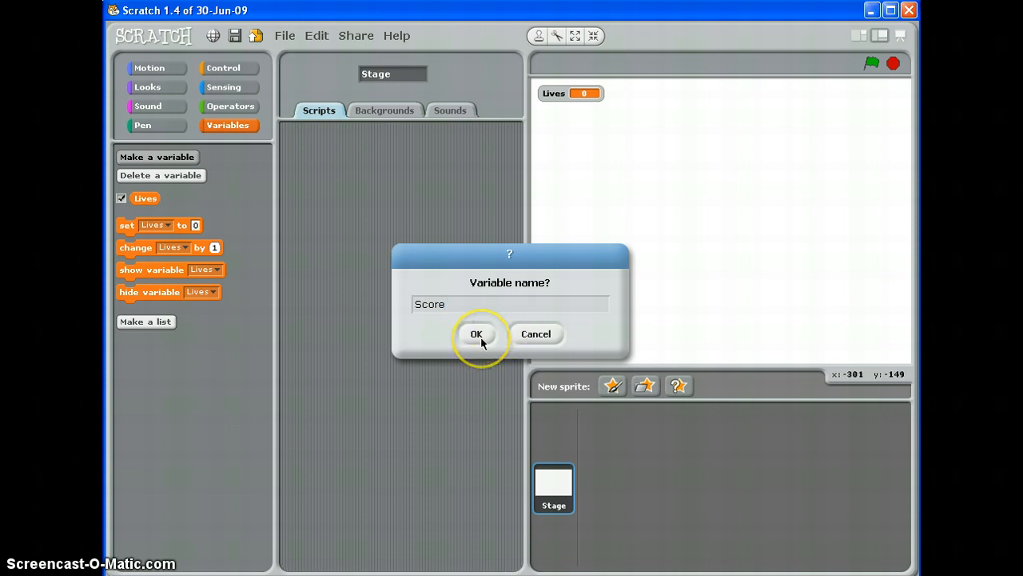
{"action": "left_click", "coordinate": [476, 333]}
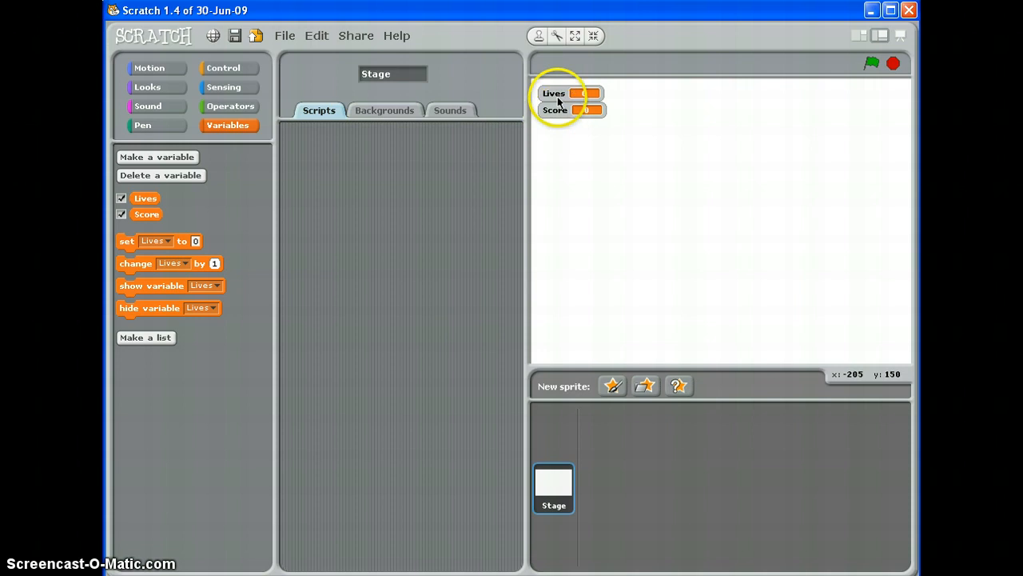
Hide the Lives monitor on the stage, then show it again
{"action": "left_click", "coordinate": [121, 197]}
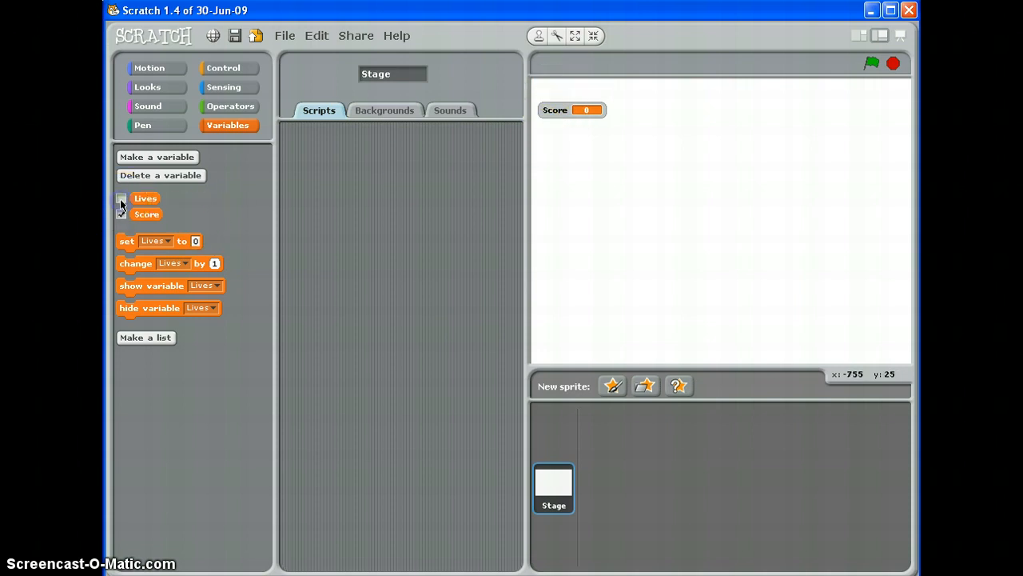
{"action": "left_click", "coordinate": [122, 199]}
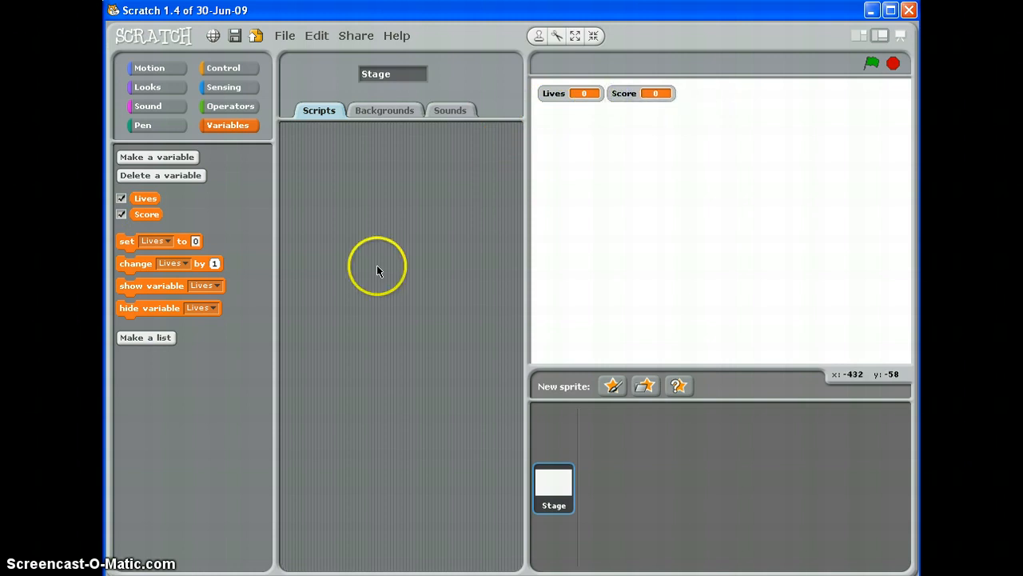
{"action": "mouse_move", "coordinate": [347, 306]}
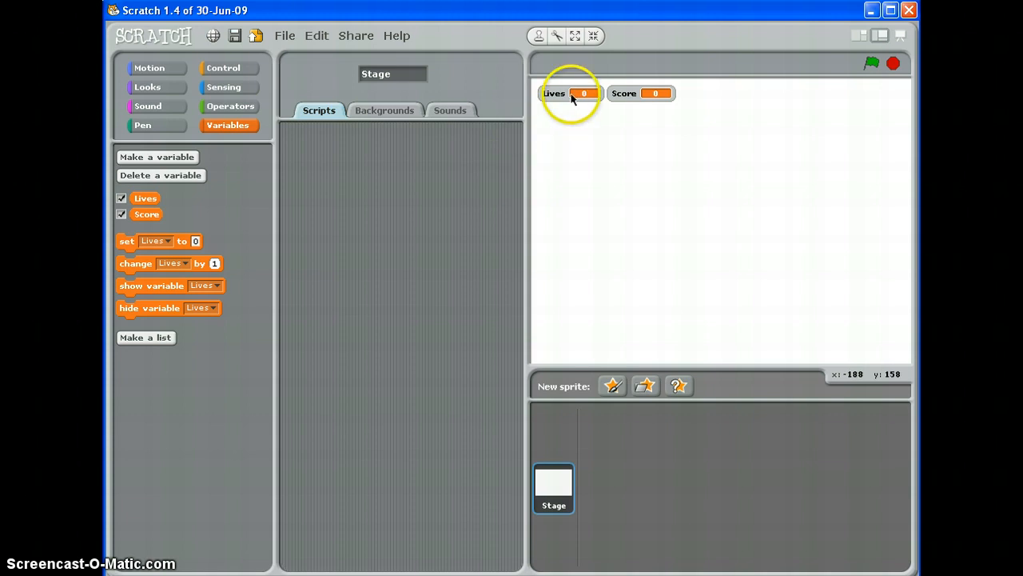
{"action": "mouse_move", "coordinate": [639, 98]}
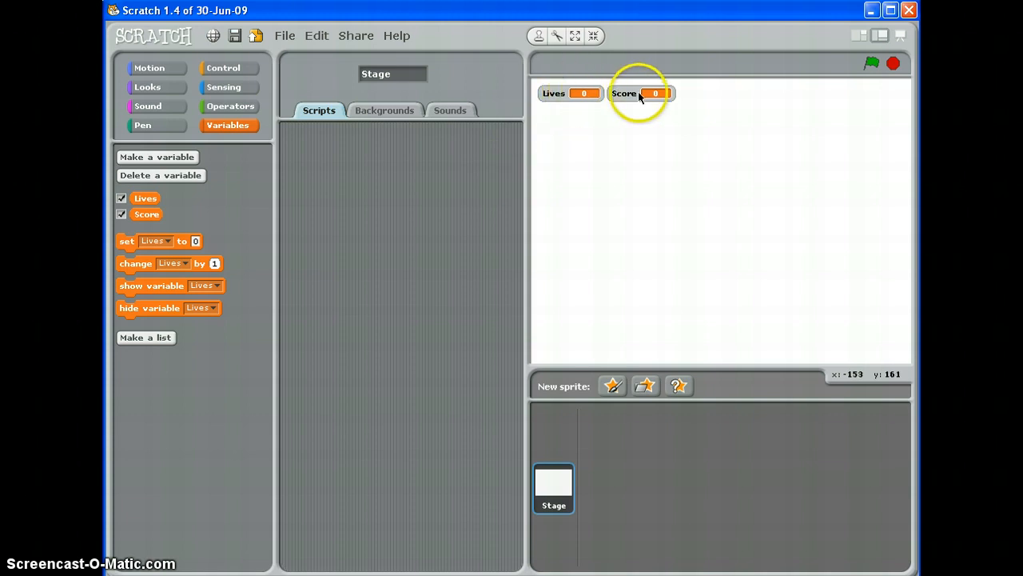
{"action": "mouse_move", "coordinate": [499, 218]}
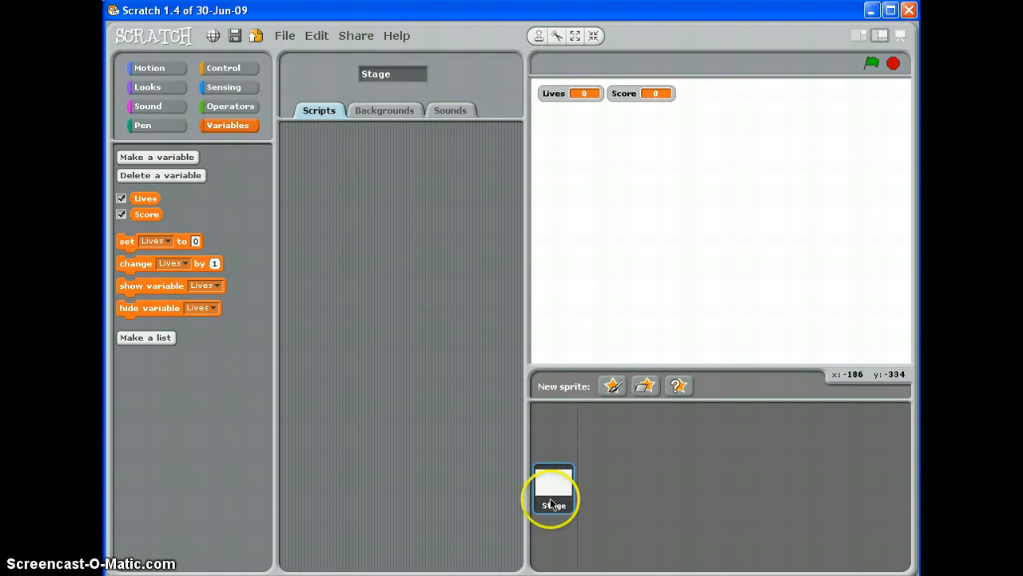
Build a 'when green flag clicked' script with 'set Lives to 3' and a second set block
{"action": "left_click", "coordinate": [228, 67]}
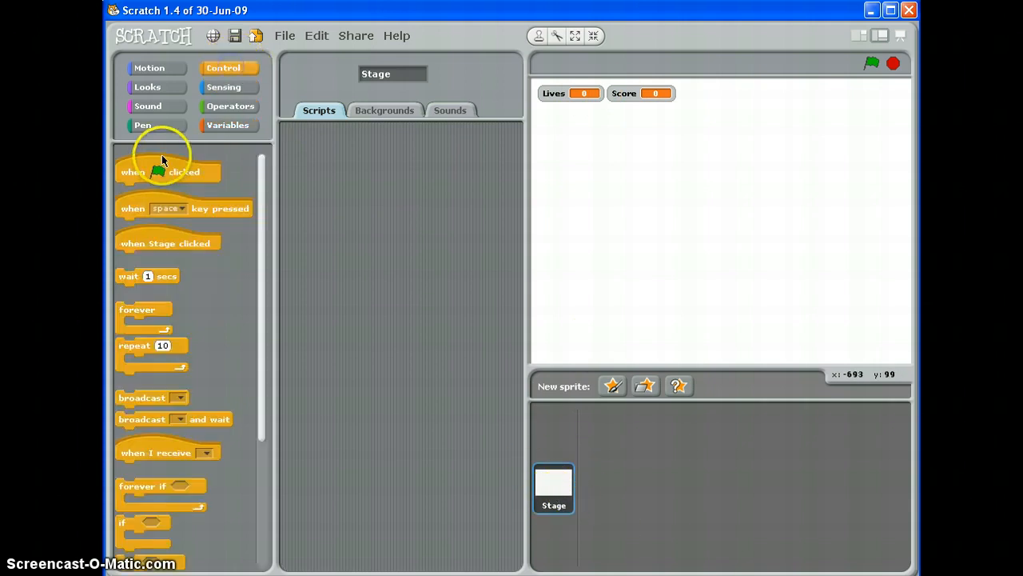
{"action": "left_click_drag", "start_coordinate": [168, 172], "coordinate": [347, 147]}
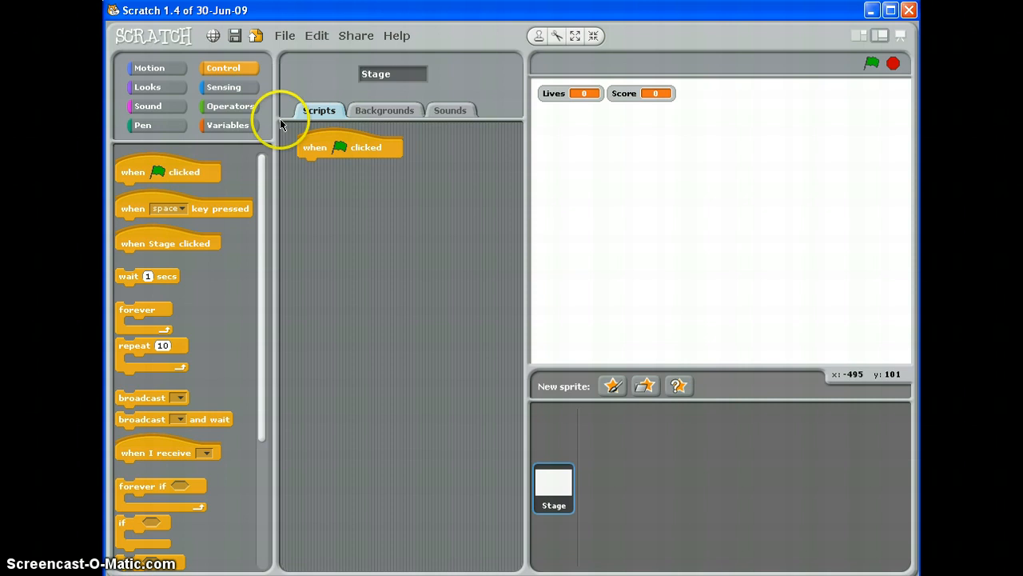
{"action": "left_click", "coordinate": [227, 125]}
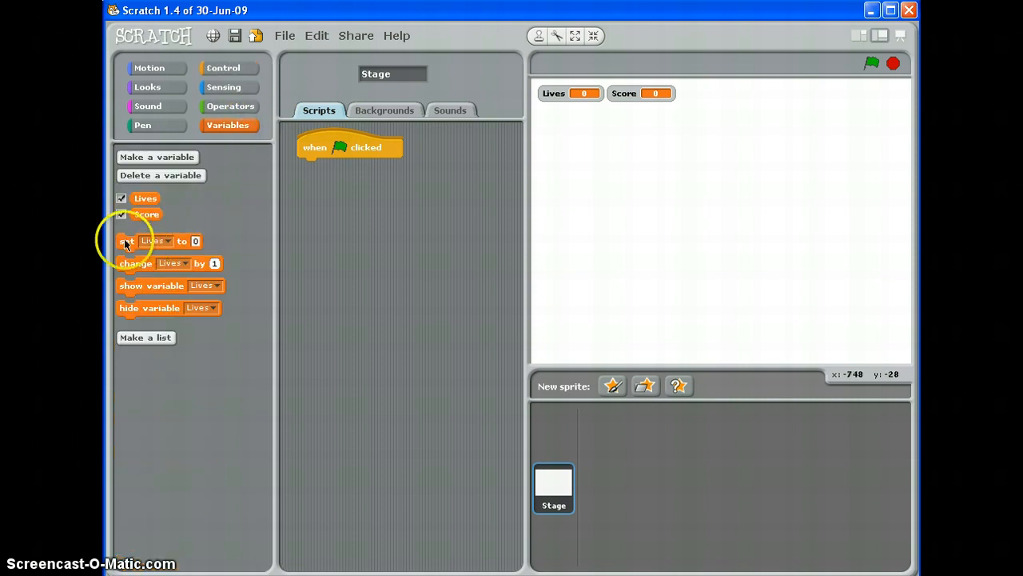
{"action": "left_click_drag", "start_coordinate": [127, 240], "coordinate": [344, 166]}
{"action": "type", "text": "3"}
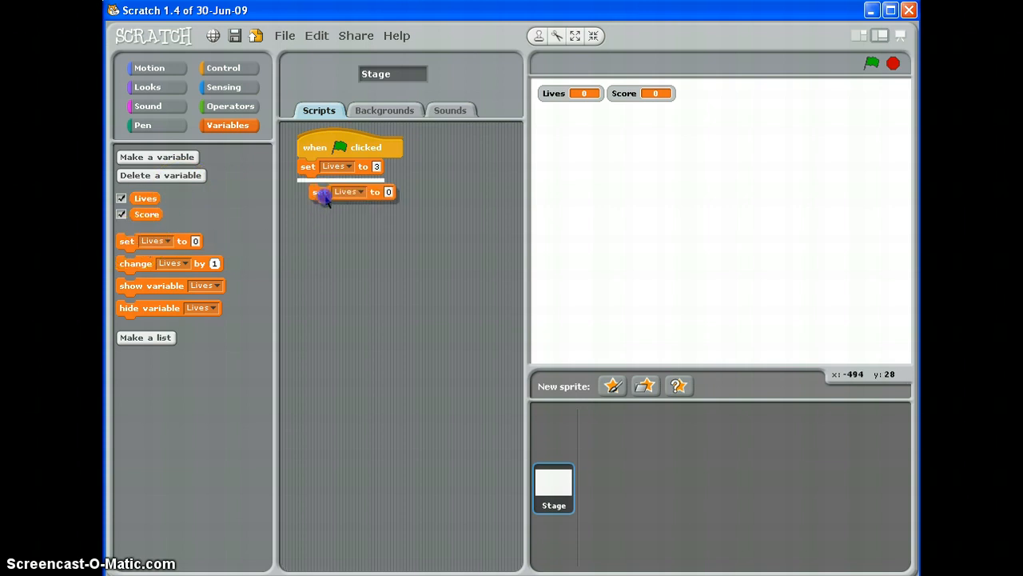
{"action": "left_click", "coordinate": [351, 182]}
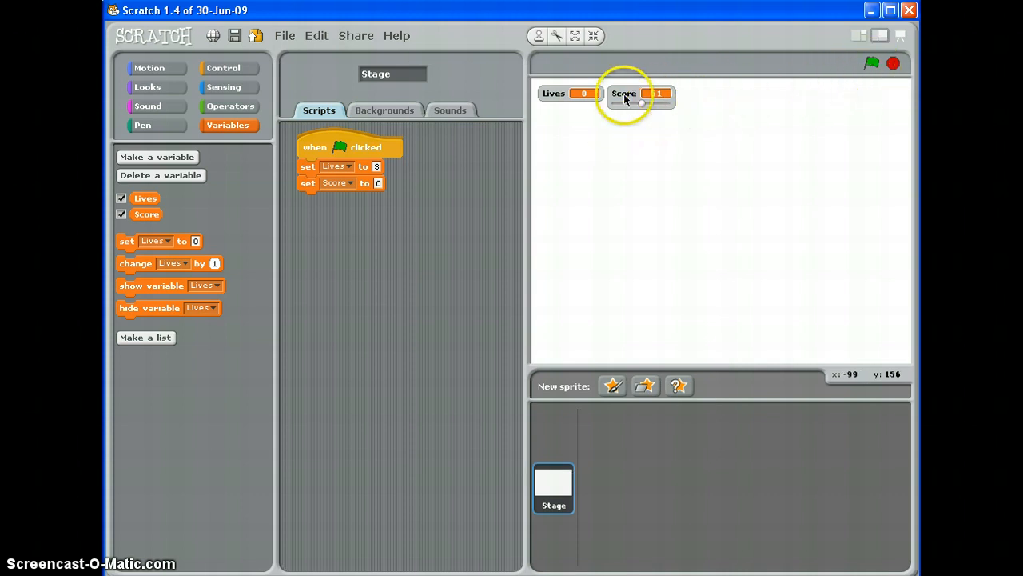
{"action": "mouse_move", "coordinate": [842, 96]}
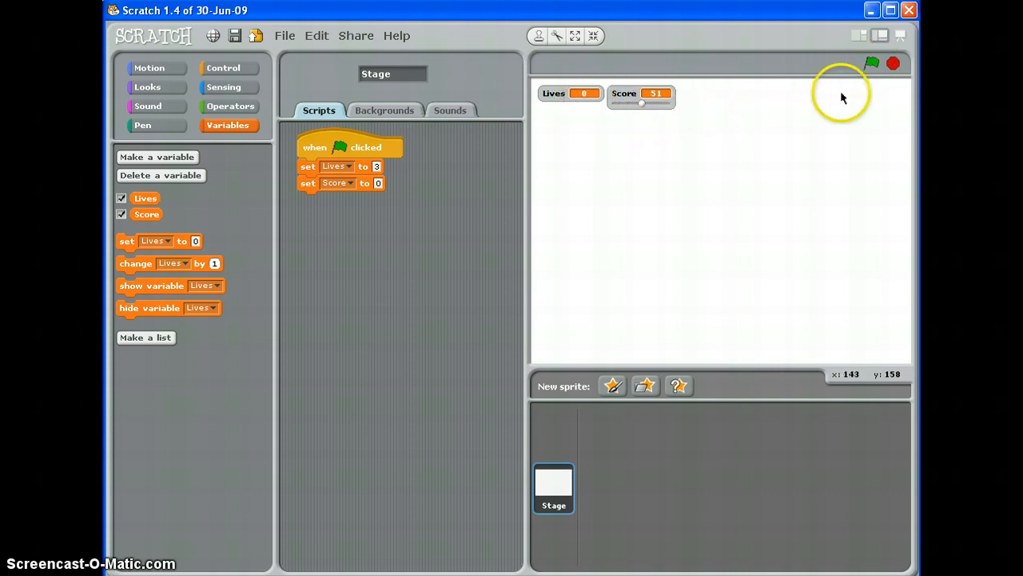
Run the green-flag script twice, confirming Lives resets to 3 and Score to 0
{"action": "left_click", "coordinate": [869, 63]}
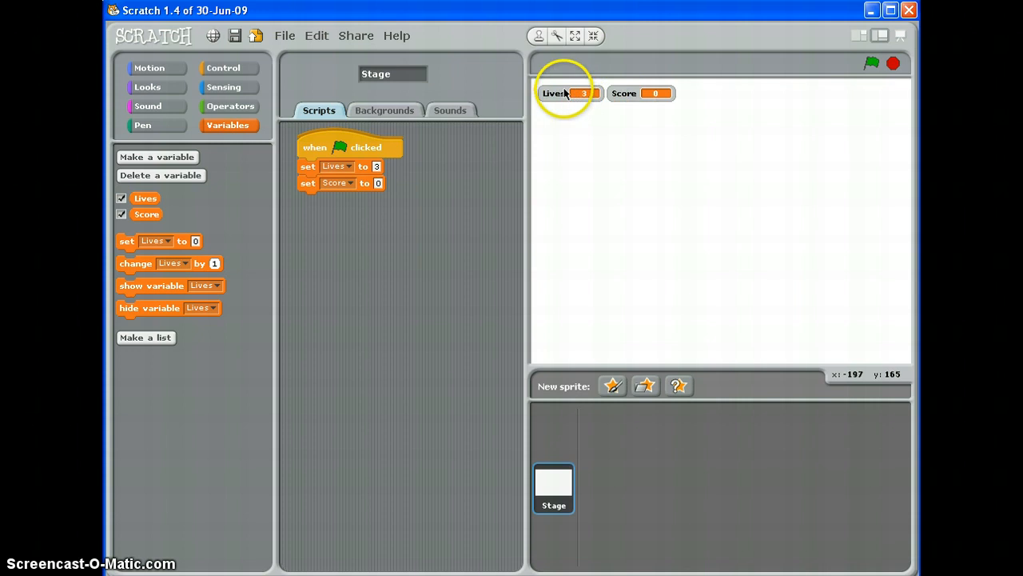
{"action": "mouse_move", "coordinate": [552, 107]}
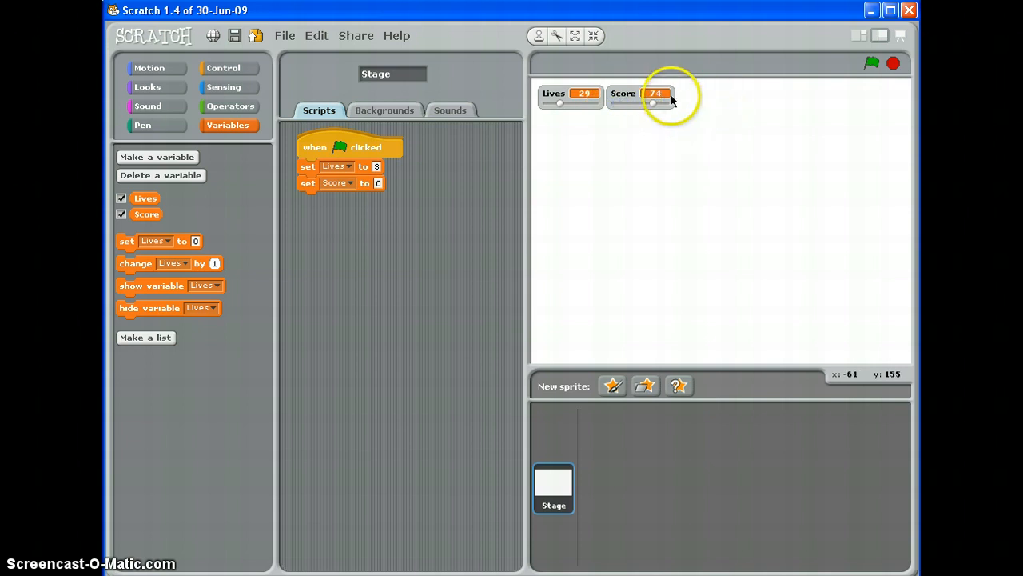
{"action": "mouse_move", "coordinate": [587, 97]}
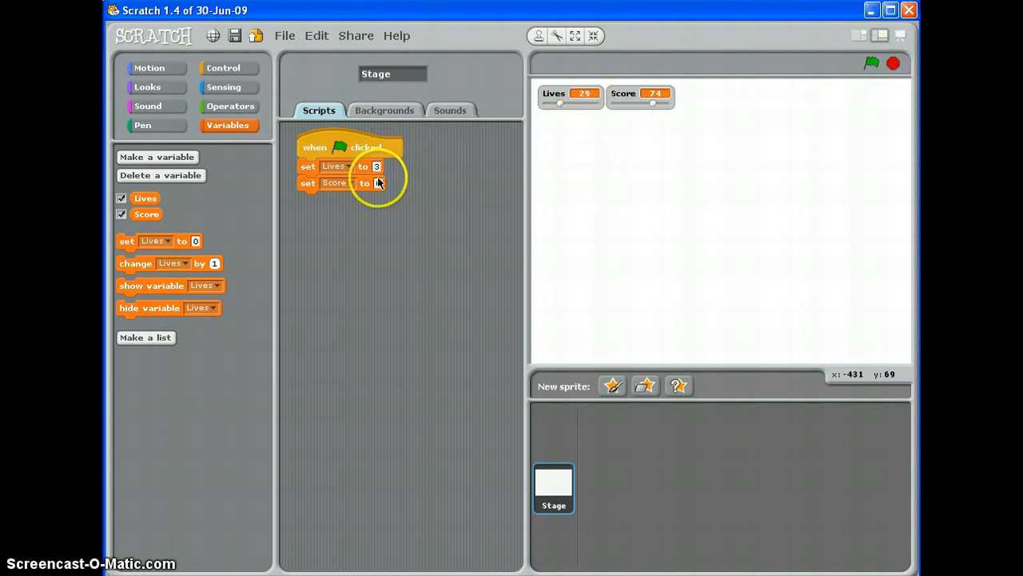
{"action": "left_click", "coordinate": [872, 64]}
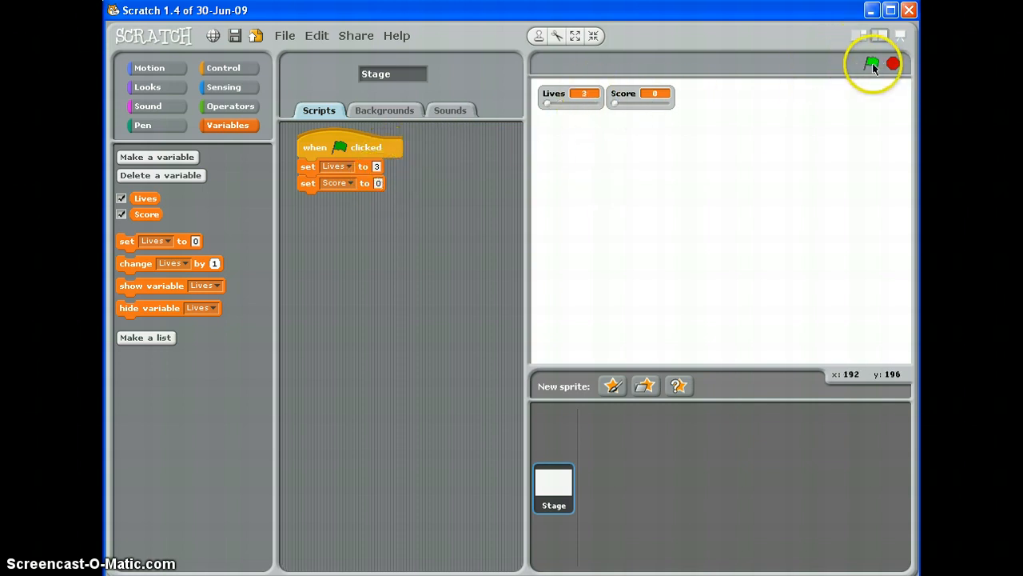